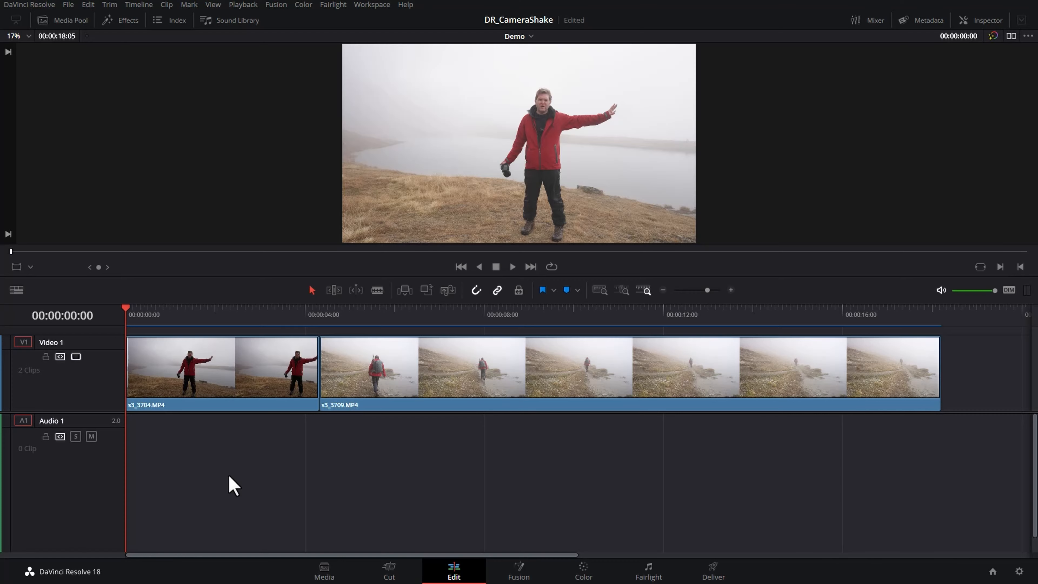
Select the first fog clip and search the Effects library for 'shake'
{"action": "left_click", "coordinate": [221, 368]}
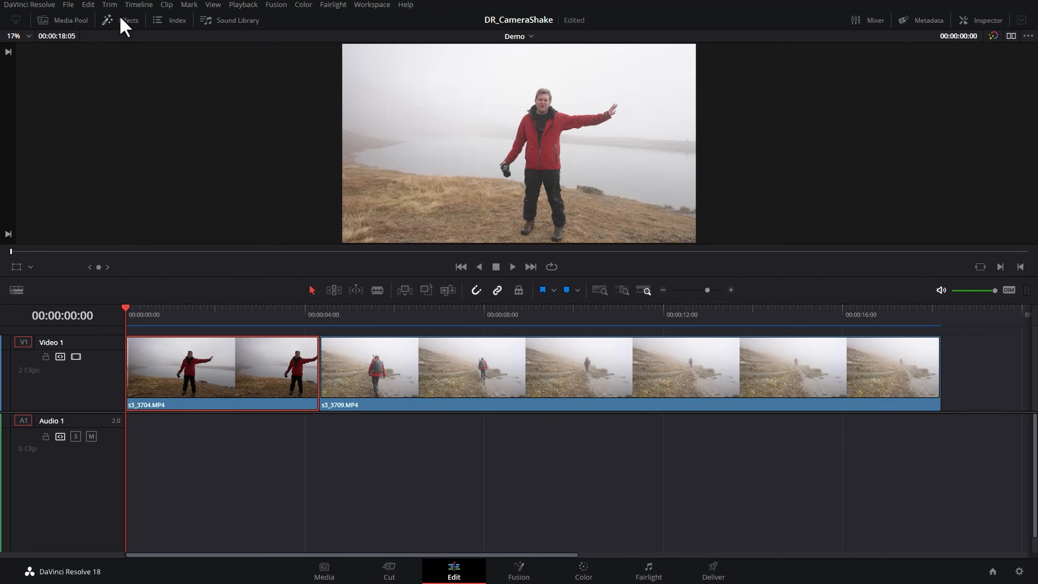
{"action": "left_click", "coordinate": [130, 20]}
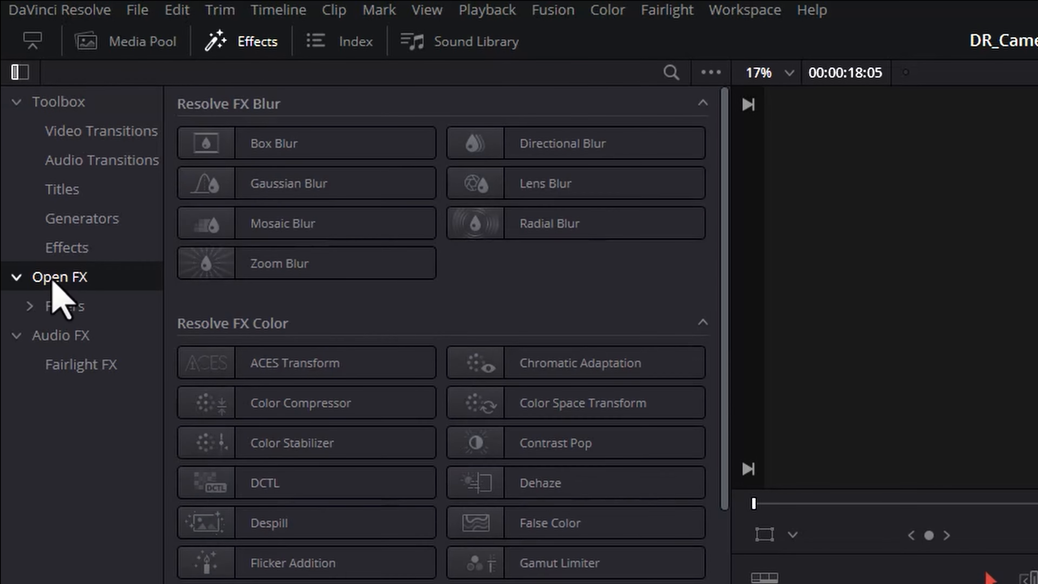
{"action": "left_click", "coordinate": [669, 72]}
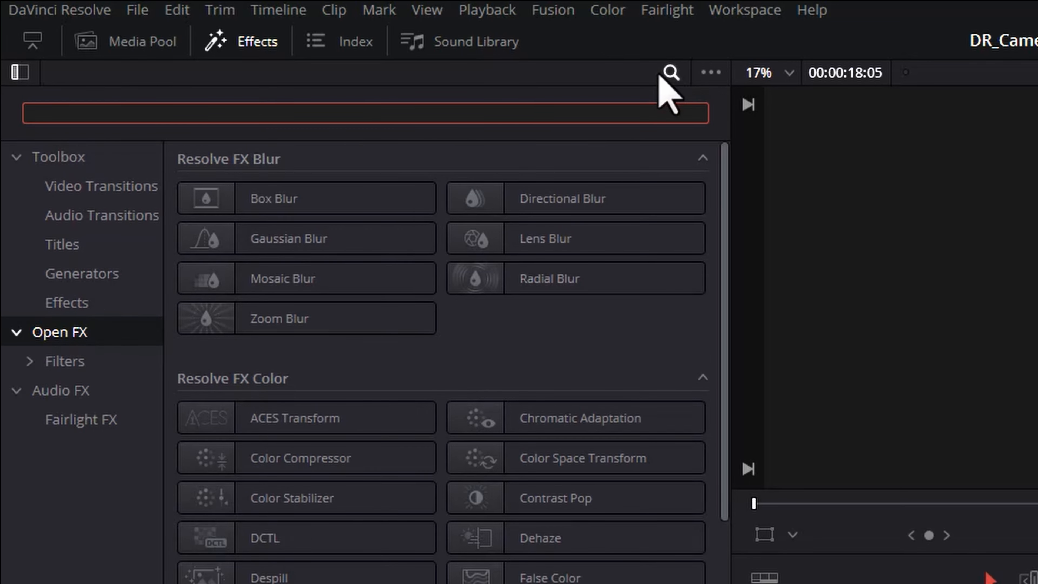
{"action": "type", "text": "shake"}
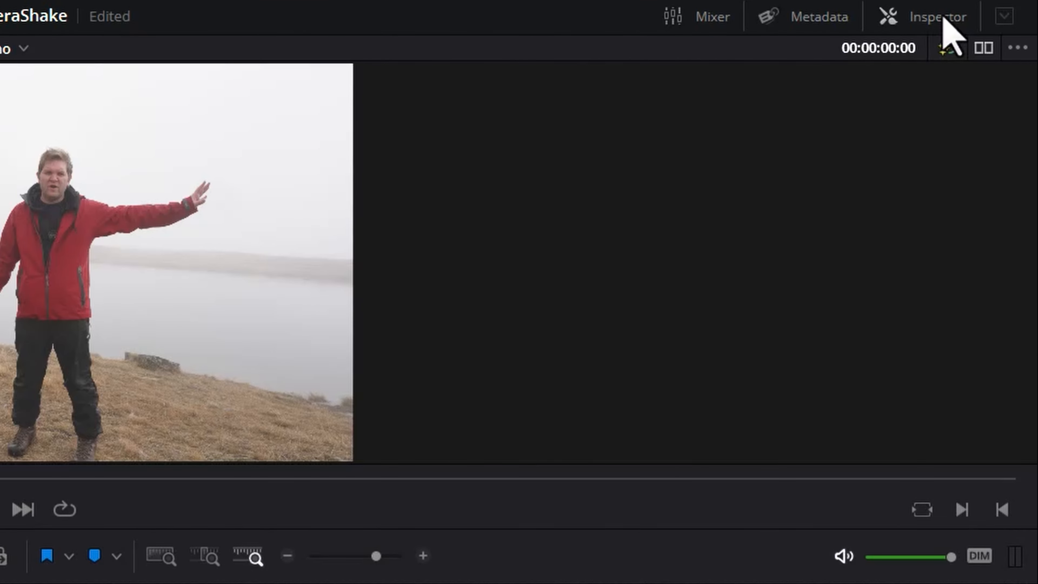
Show the Camera Shake parameters on s3_3704.MP4 in the Inspector's Effects section
{"action": "left_click", "coordinate": [936, 16]}
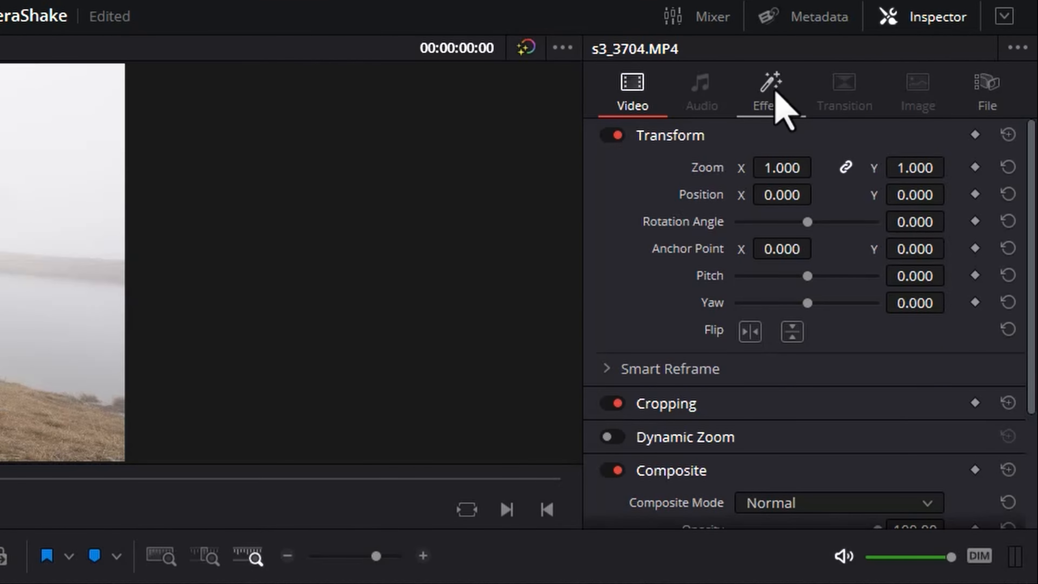
{"action": "left_click", "coordinate": [762, 92]}
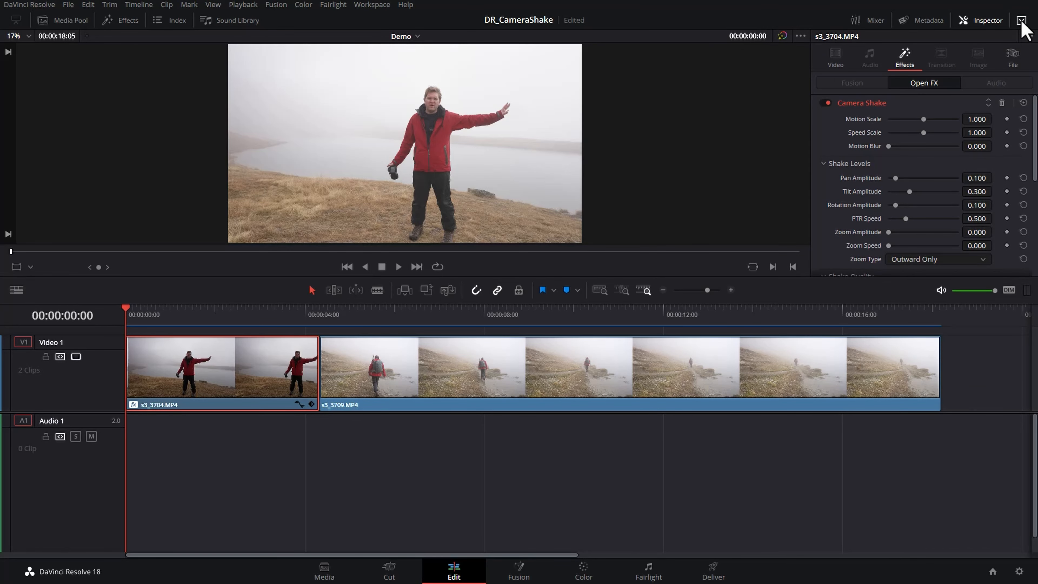
{"action": "scroll", "scroll_direction": "down", "scroll_amount": 3}
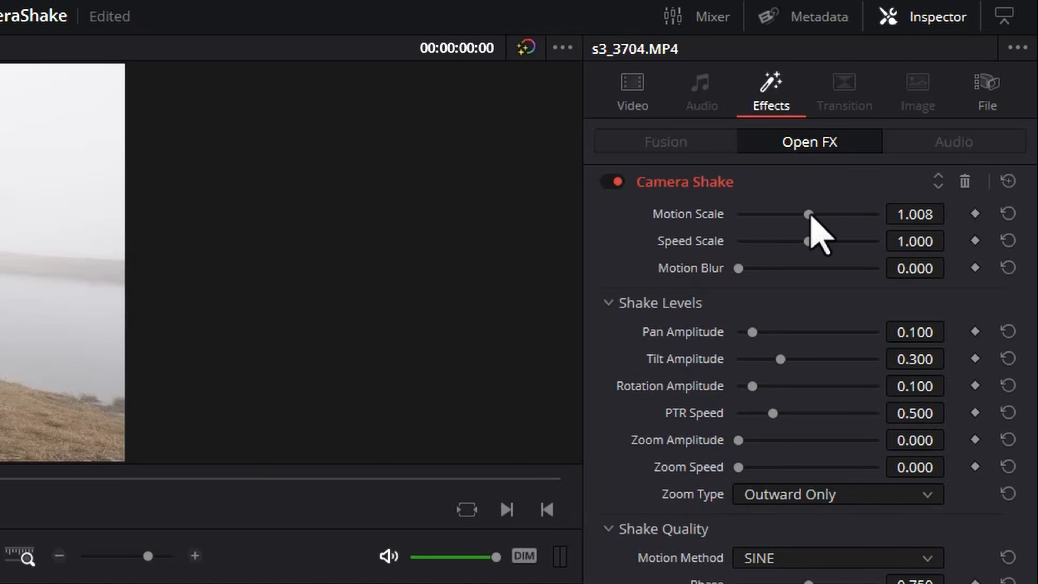
Set Motion Scale and Speed Scale to 0.264 and Motion Blur to 1.000
{"action": "left_click_drag", "start_coordinate": [804, 213], "coordinate": [881, 213]}
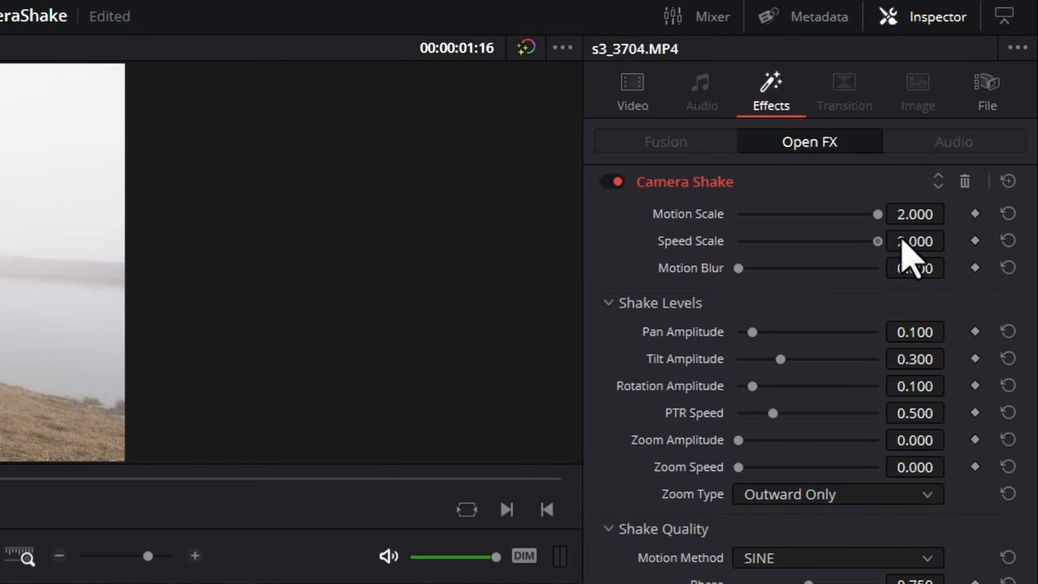
{"action": "left_click_drag", "start_coordinate": [891, 213], "coordinate": [869, 213]}
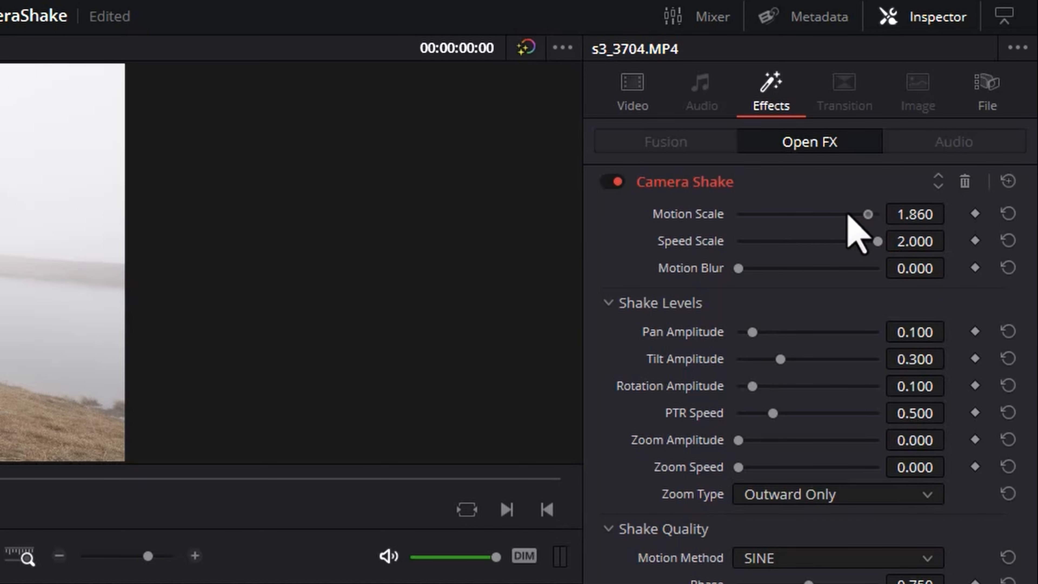
{"action": "left_click_drag", "start_coordinate": [865, 213], "coordinate": [757, 213]}
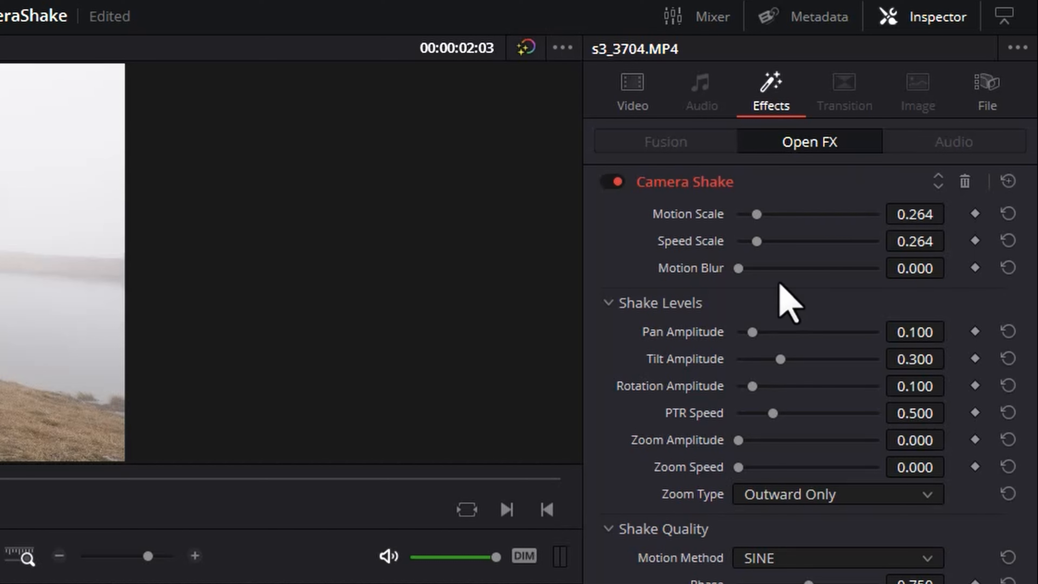
{"action": "mouse_move", "coordinate": [781, 302]}
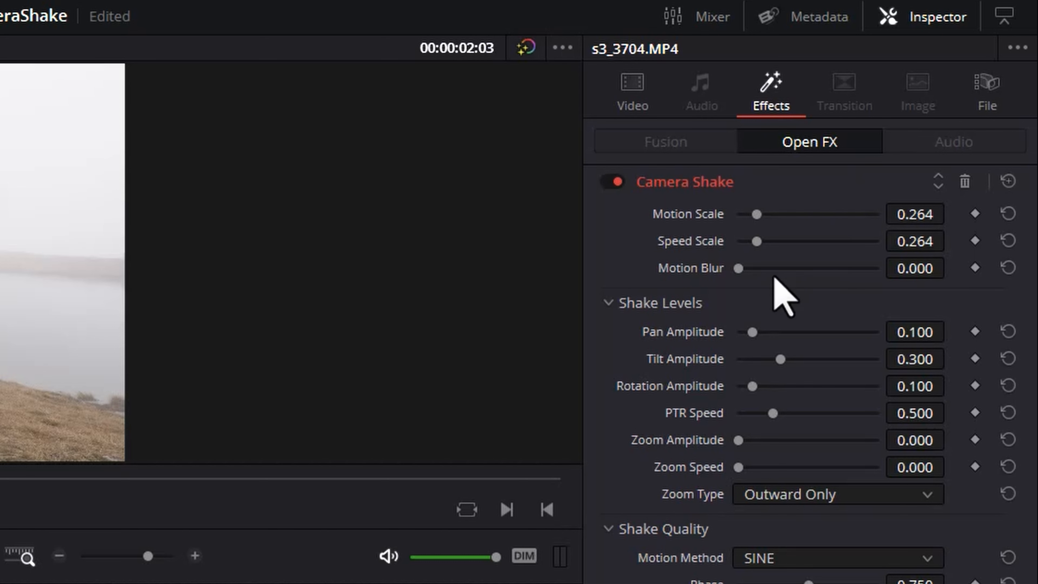
{"action": "left_click_drag", "start_coordinate": [738, 268], "coordinate": [873, 268]}
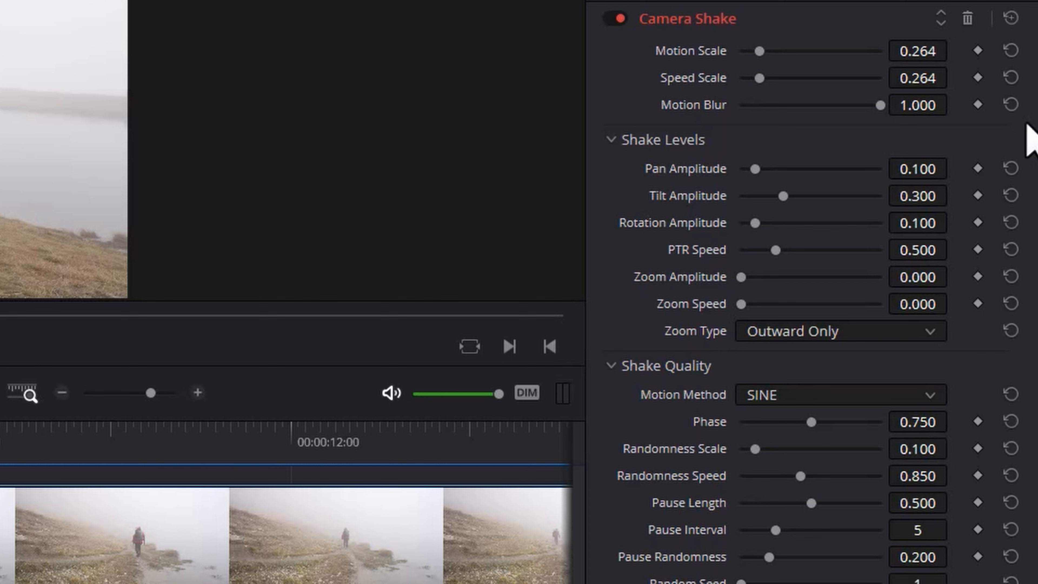
{"action": "mouse_move", "coordinate": [765, 189]}
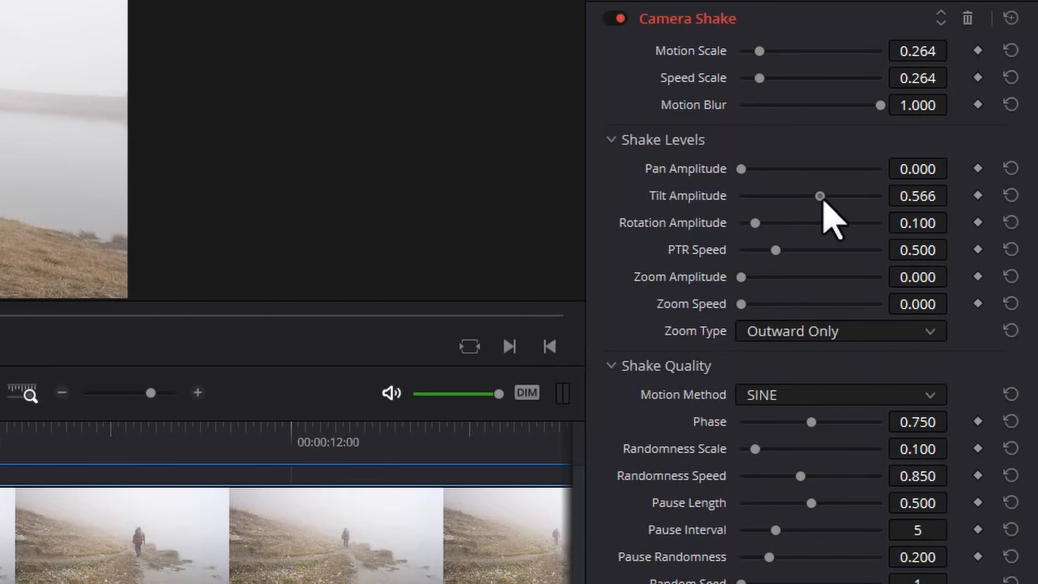
Zero the tilt amplitude and raise Zoom Amplitude to 1.000
{"action": "left_click_drag", "start_coordinate": [819, 195], "coordinate": [879, 195]}
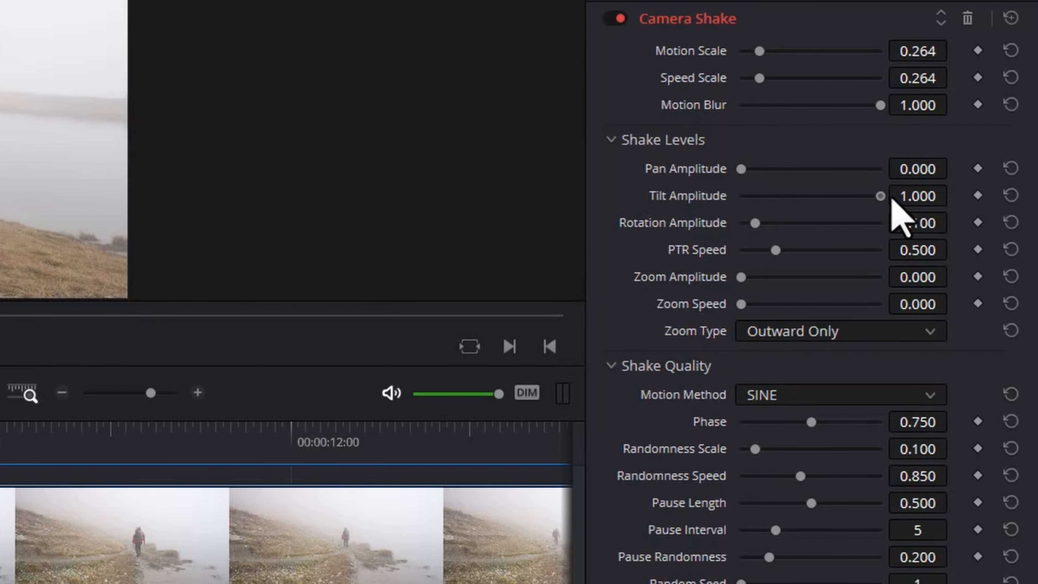
{"action": "left_click_drag", "start_coordinate": [880, 195], "coordinate": [877, 196]}
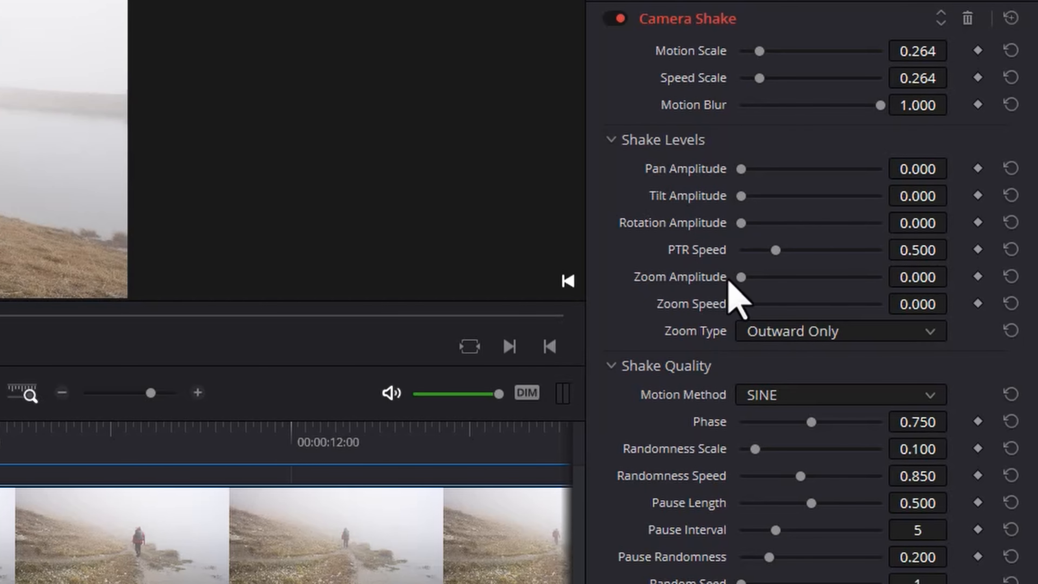
{"action": "left_click_drag", "start_coordinate": [740, 277], "coordinate": [745, 277]}
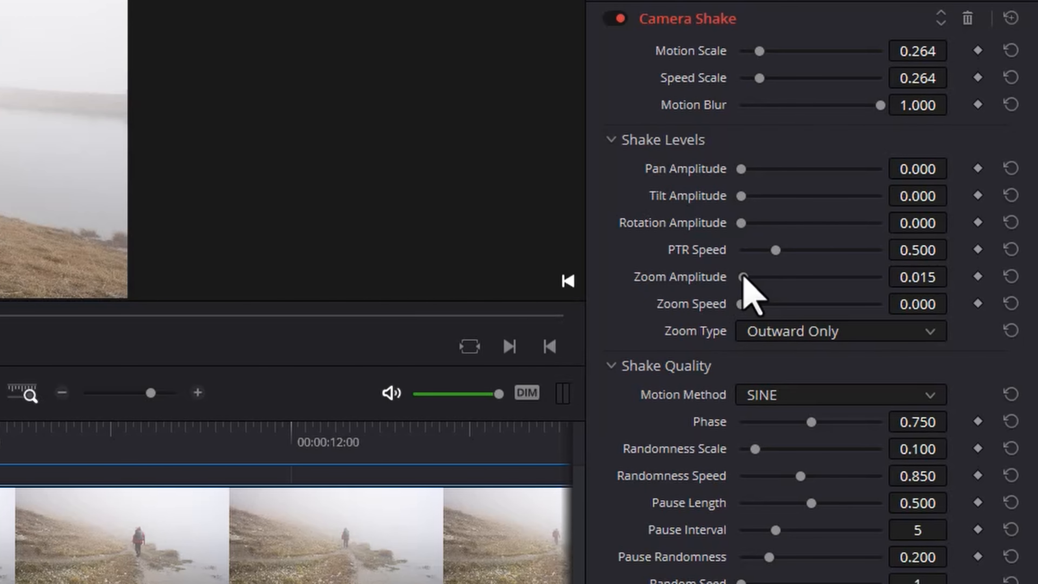
{"action": "left_click_drag", "start_coordinate": [745, 277], "coordinate": [881, 276]}
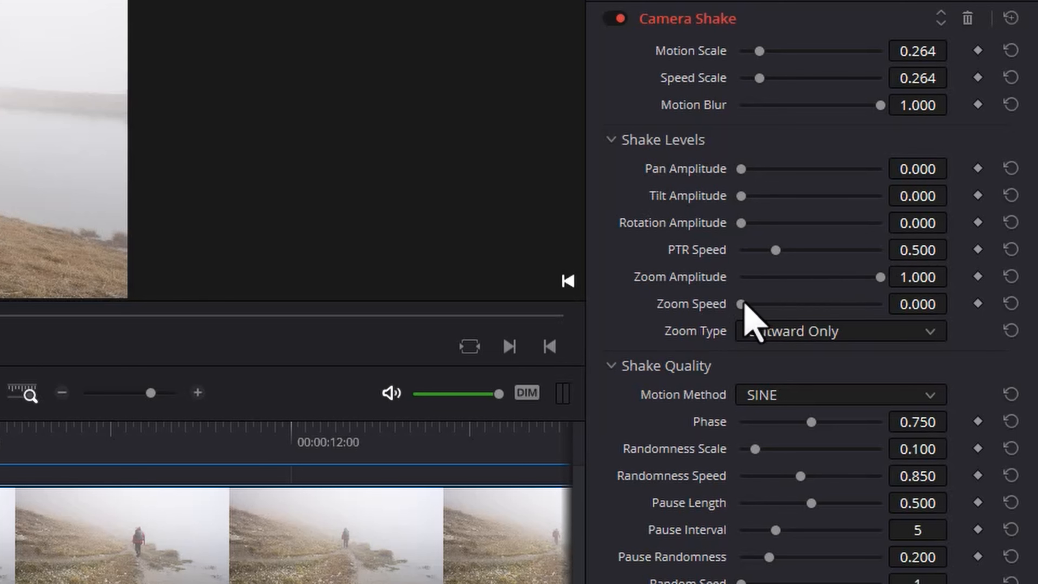
Set Zoom Speed to 2.000 and keep Zoom Type Outward Only
{"action": "left_click_drag", "start_coordinate": [745, 304], "coordinate": [900, 304]}
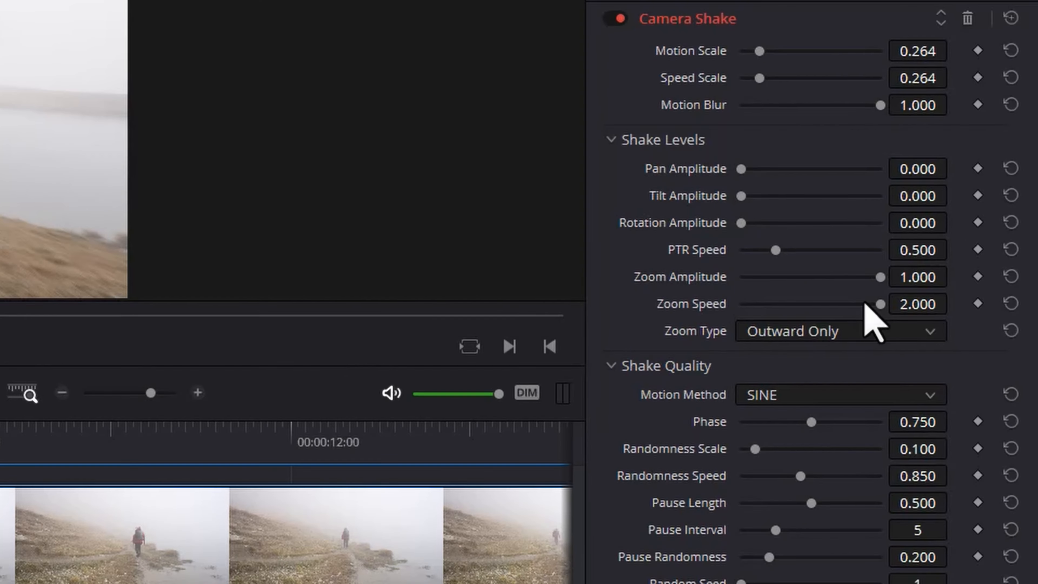
{"action": "left_click", "coordinate": [837, 331]}
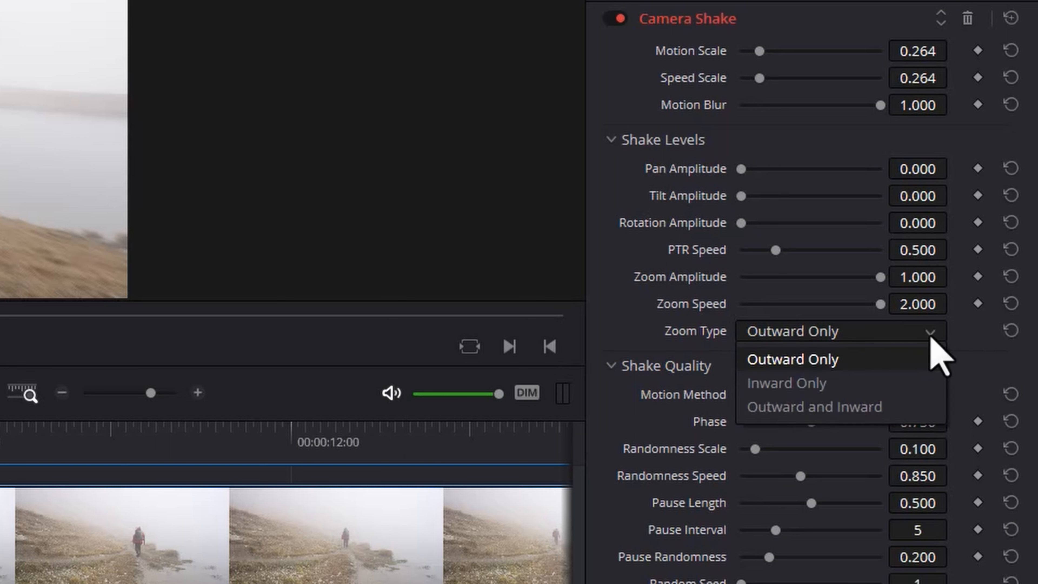
{"action": "mouse_move", "coordinate": [940, 371]}
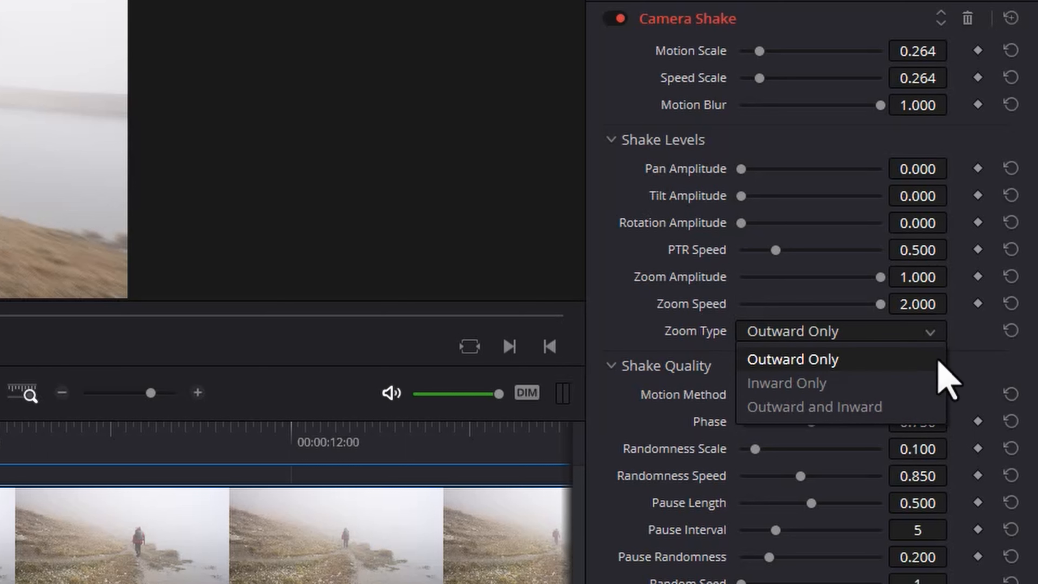
{"action": "left_click", "coordinate": [791, 359]}
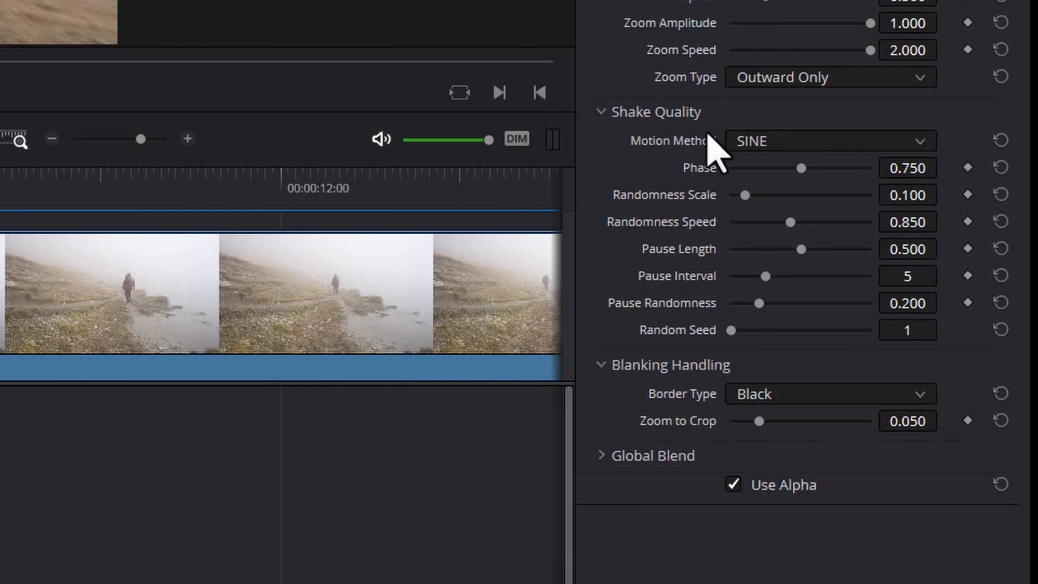
{"action": "mouse_move", "coordinate": [748, 222]}
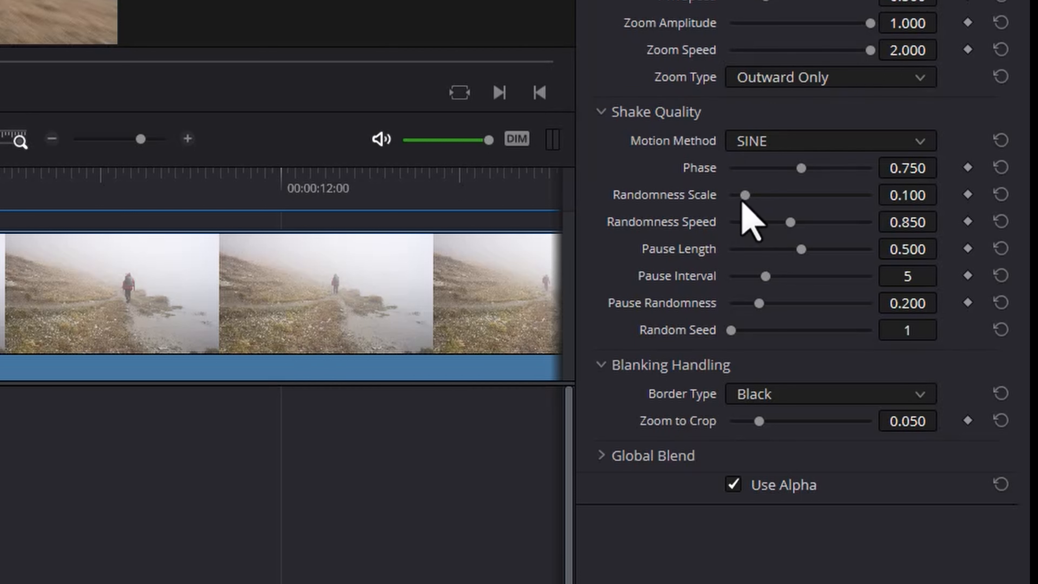
Raise Randomness Scale to 1.000 and Randomness Speed to about 1.984
{"action": "left_click_drag", "start_coordinate": [743, 194], "coordinate": [867, 195]}
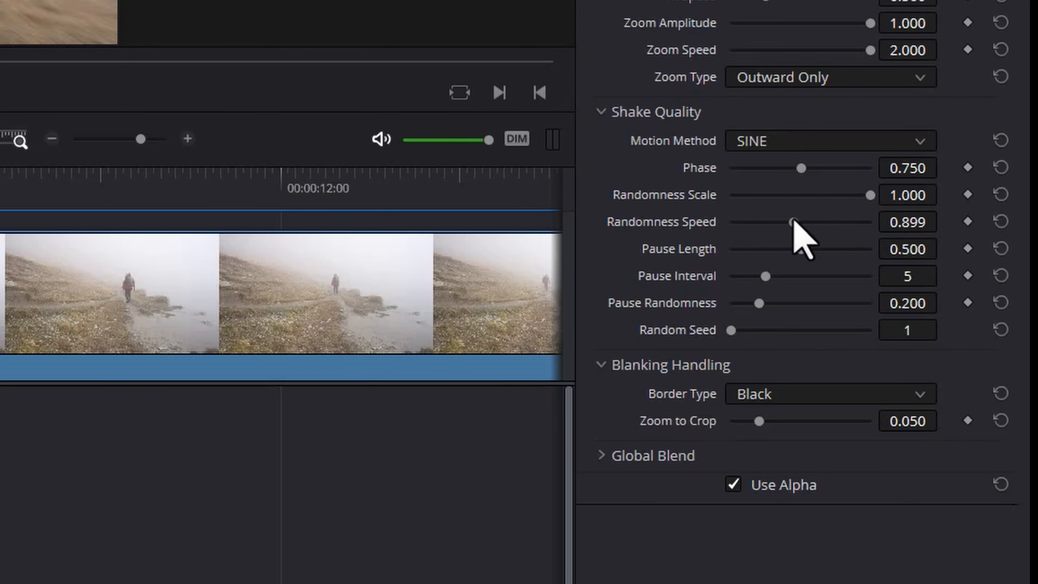
{"action": "left_click_drag", "start_coordinate": [791, 221], "coordinate": [868, 222]}
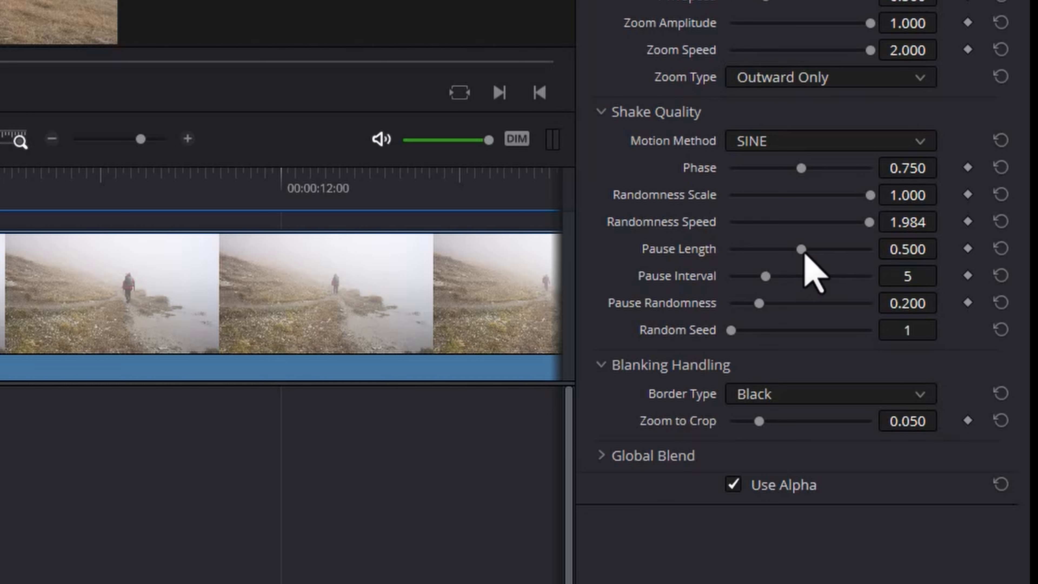
{"action": "left_click_drag", "start_coordinate": [801, 249], "coordinate": [871, 249]}
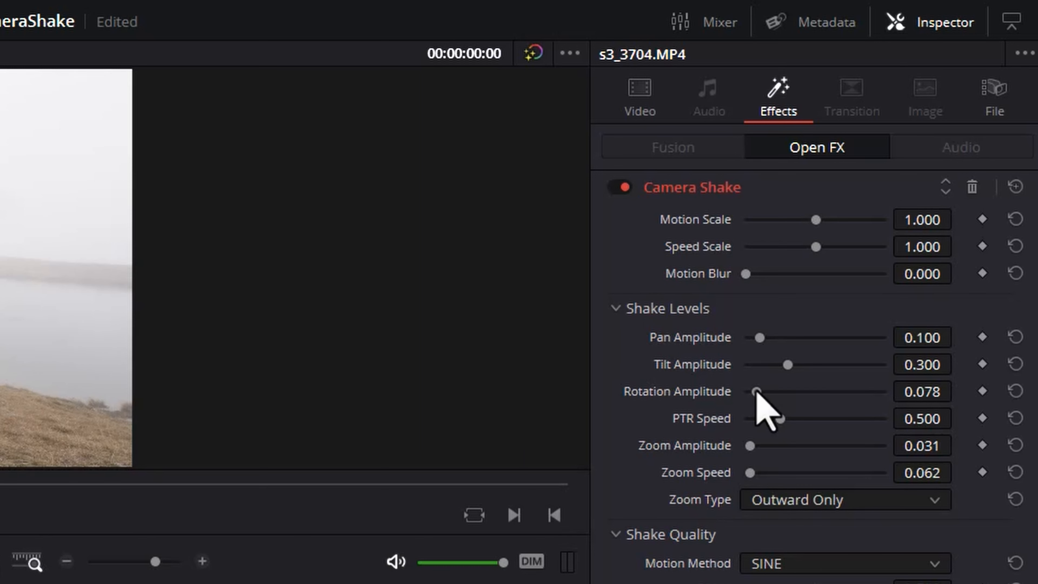
Lower Tilt Amplitude to 0.132 and set Randomness Scale and Pause Randomness to 1.0
{"action": "left_click_drag", "start_coordinate": [787, 364], "coordinate": [766, 363]}
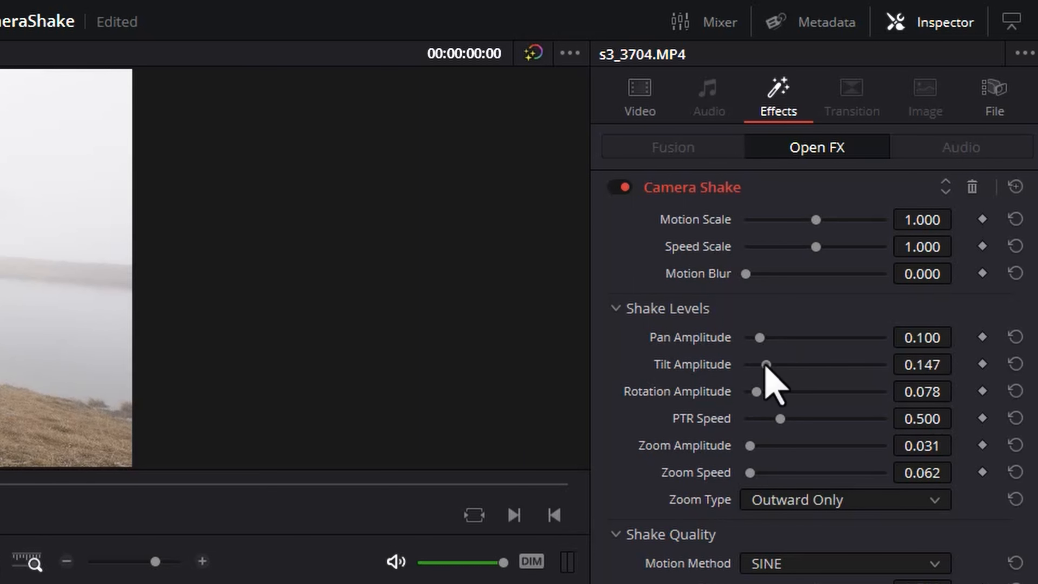
{"action": "scroll", "scroll_direction": "down", "scroll_amount": 3}
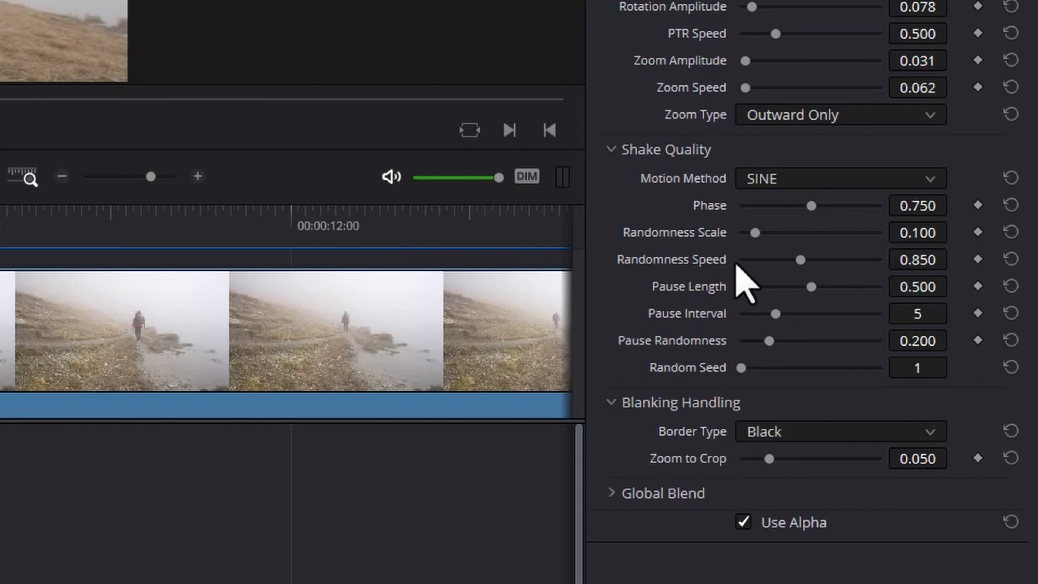
{"action": "left_click_drag", "start_coordinate": [753, 233], "coordinate": [878, 232]}
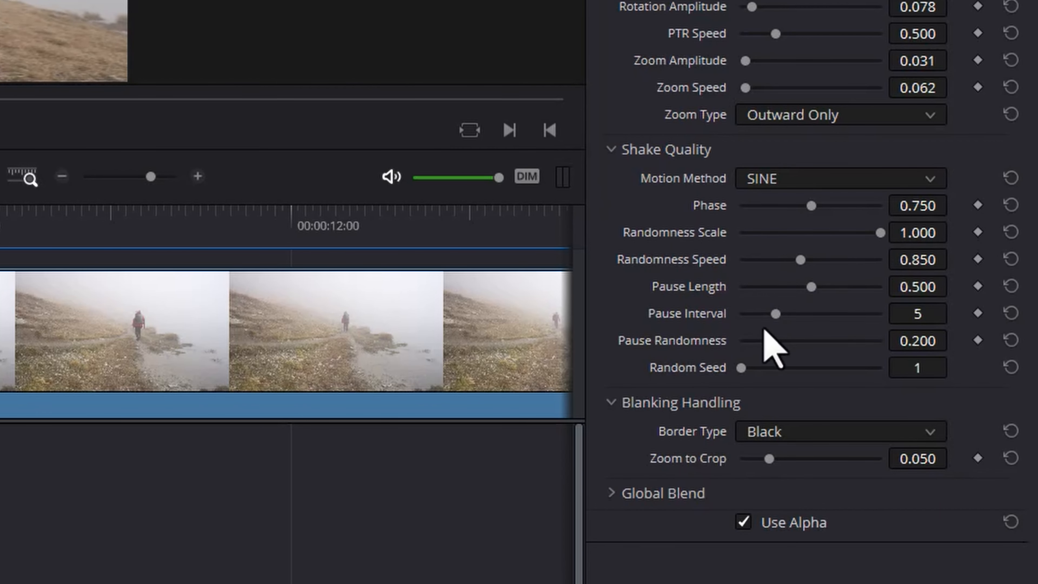
{"action": "left_click_drag", "start_coordinate": [778, 340], "coordinate": [880, 340]}
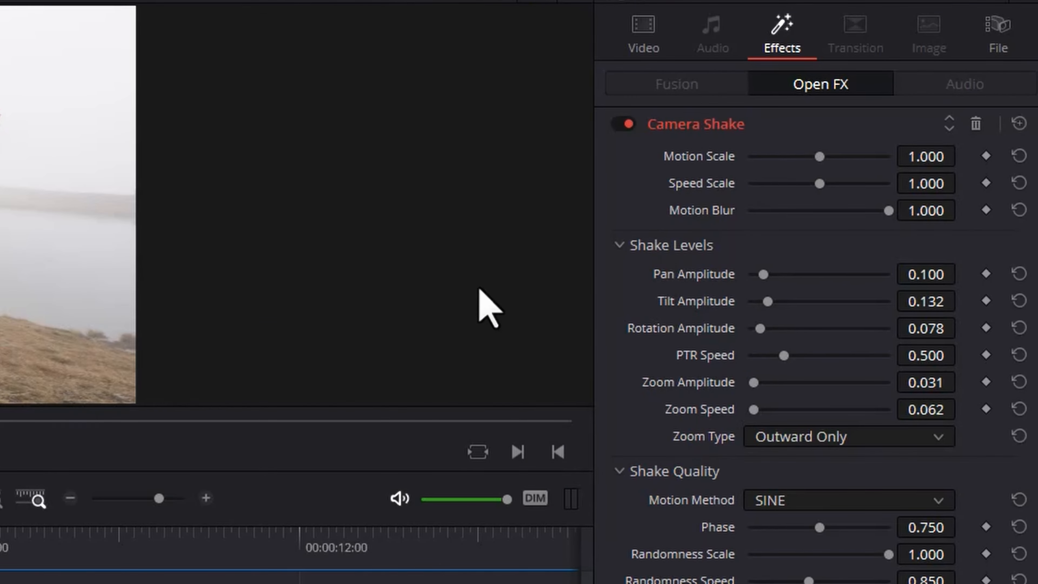
{"action": "mouse_move", "coordinate": [826, 199]}
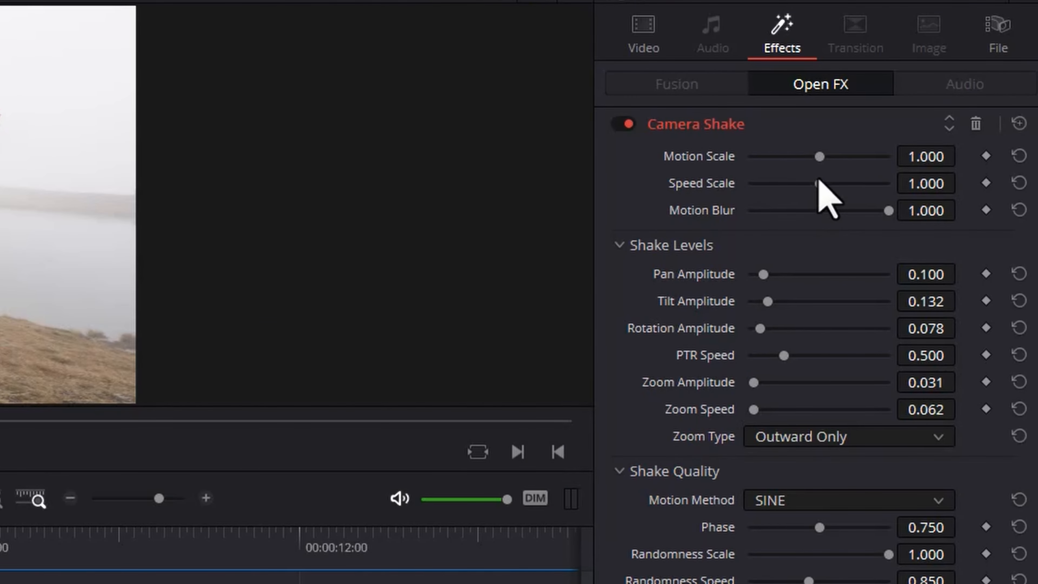
Make the shake subtler: Motion Scale 0.310, Speed Scale 0.109, Rotation 0.163
{"action": "left_click_drag", "start_coordinate": [819, 183], "coordinate": [763, 183]}
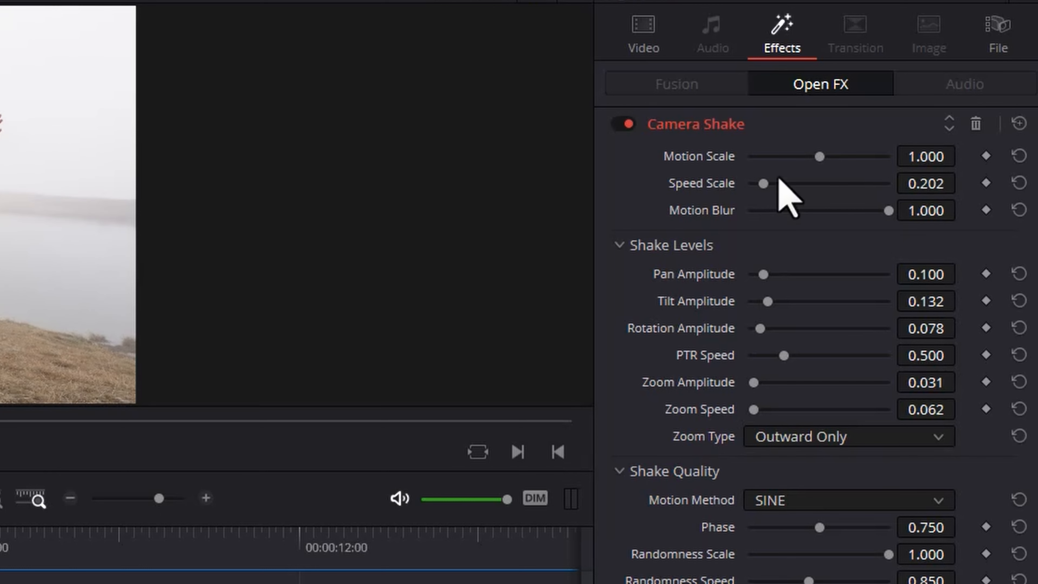
{"action": "left_click_drag", "start_coordinate": [819, 155], "coordinate": [767, 156]}
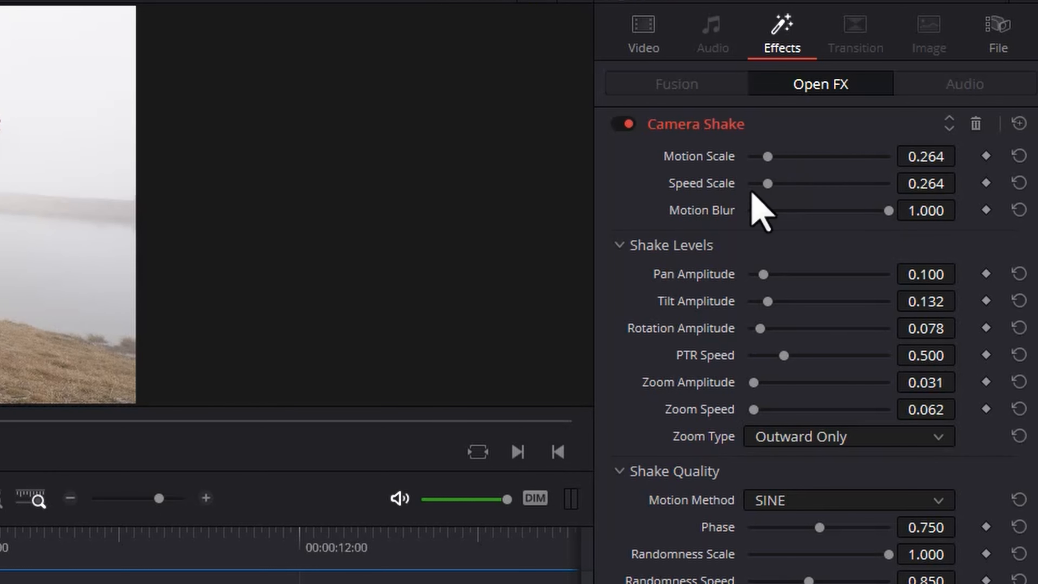
{"action": "mouse_move", "coordinate": [805, 159]}
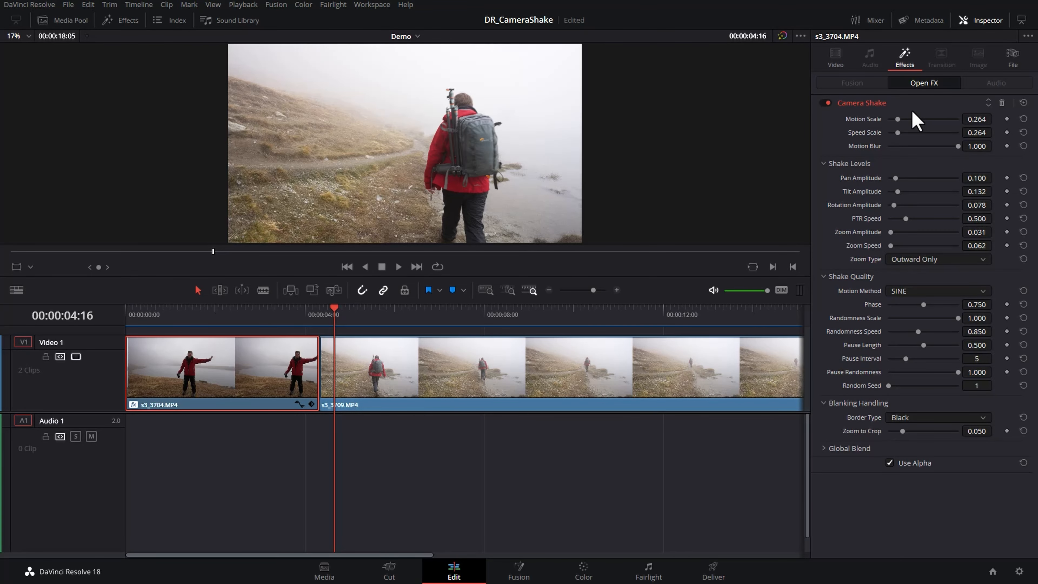
{"action": "mouse_move", "coordinate": [902, 170]}
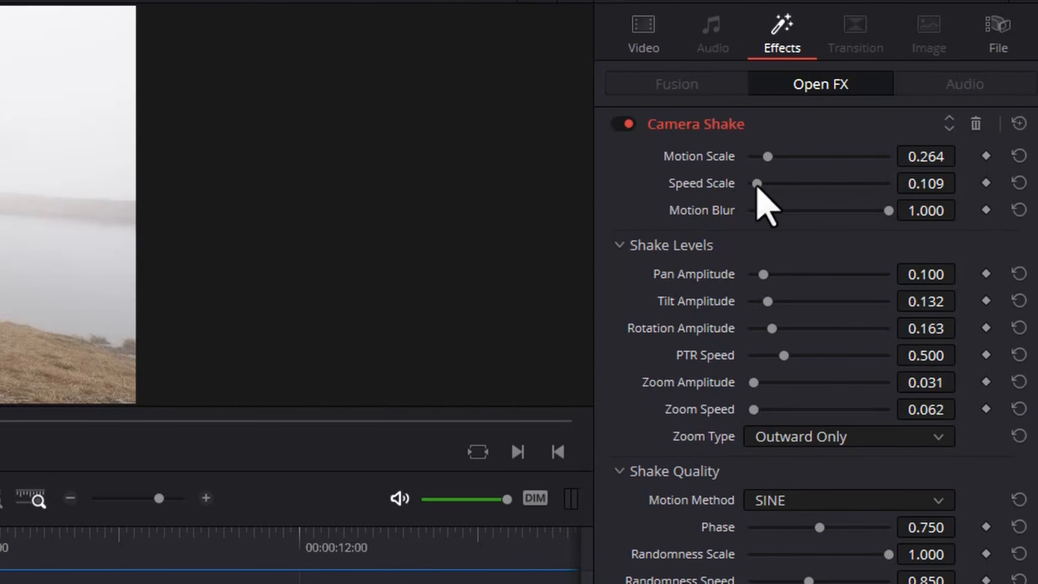
{"action": "left_click_drag", "start_coordinate": [766, 157], "coordinate": [772, 156]}
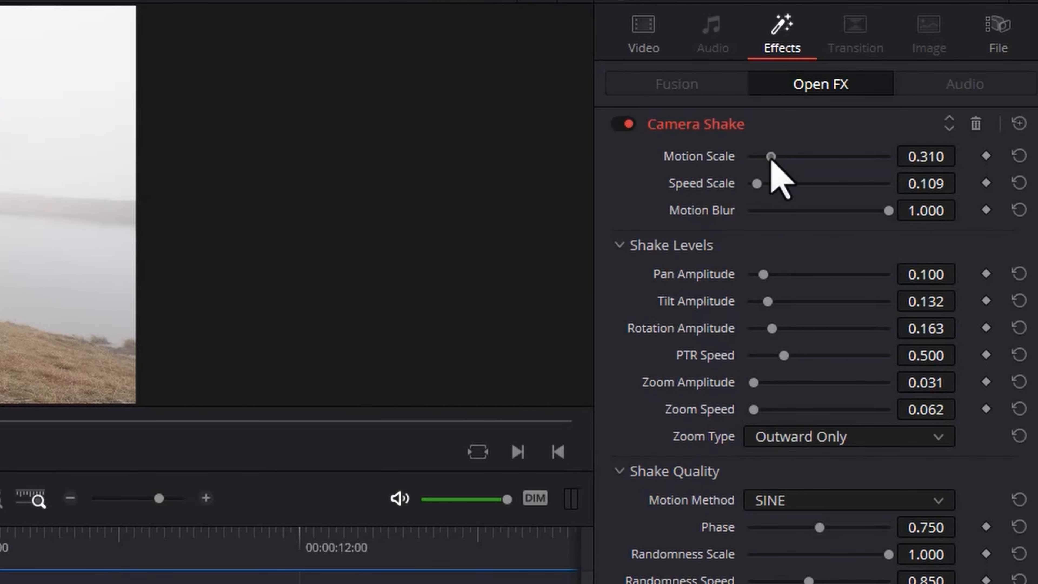
{"action": "left_click_drag", "start_coordinate": [772, 156], "coordinate": [761, 157]}
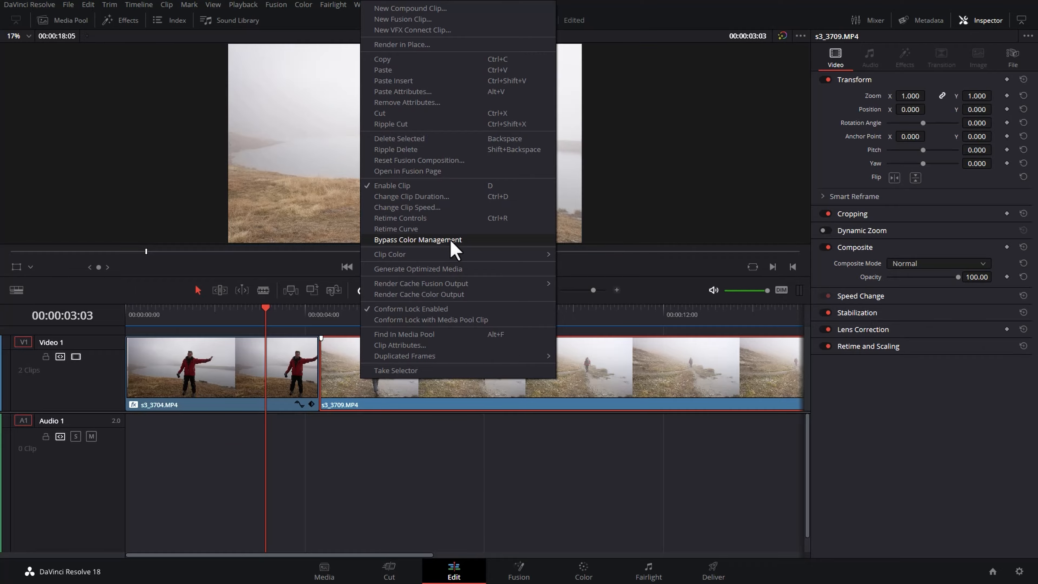
Paste the Camera Shake plugin attributes onto the second clip s3_3709.MP4
{"action": "left_click", "coordinate": [401, 92]}
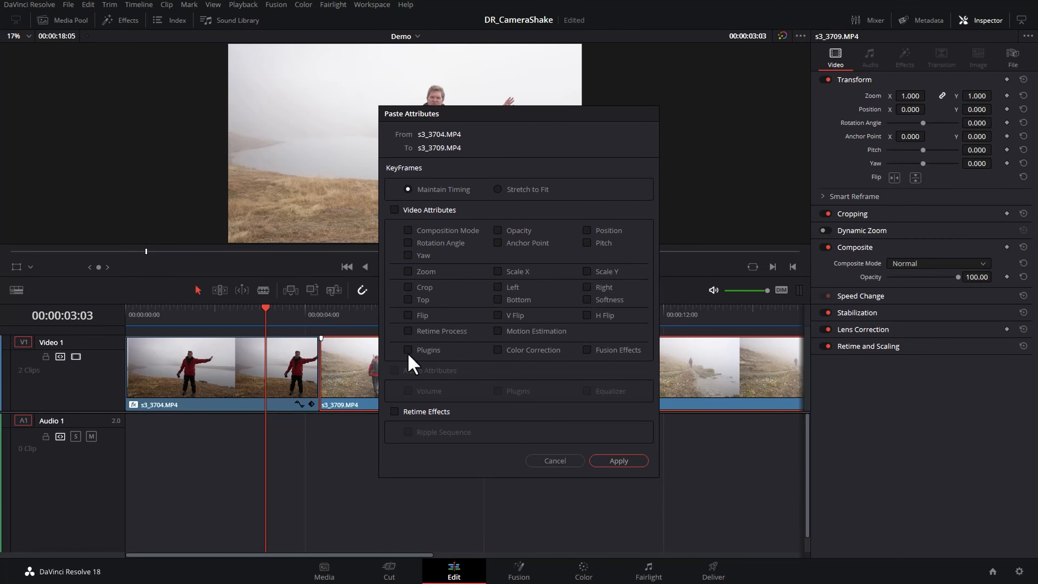
{"action": "left_click", "coordinate": [617, 460]}
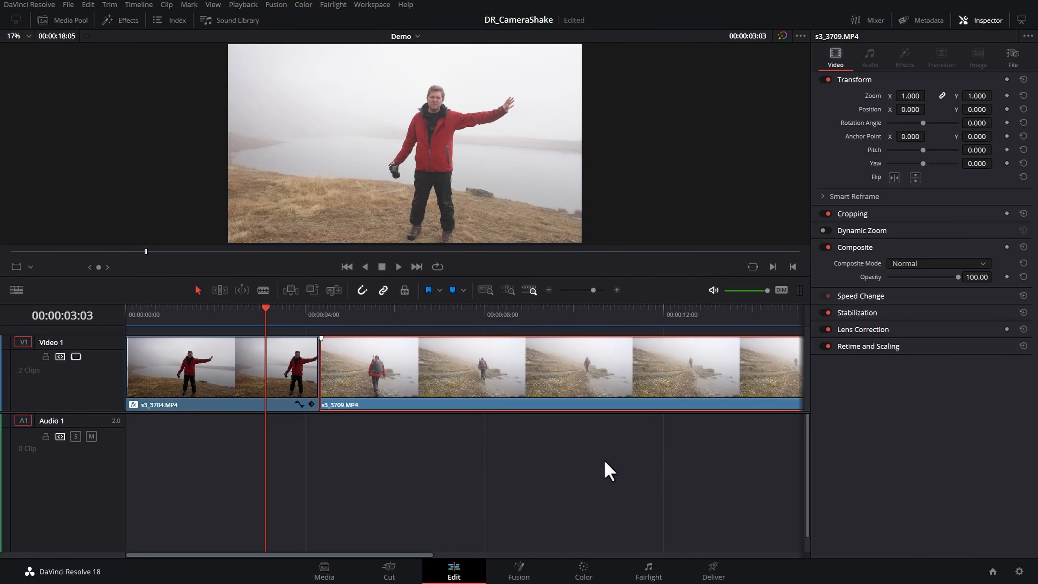
{"action": "left_click", "coordinate": [905, 57]}
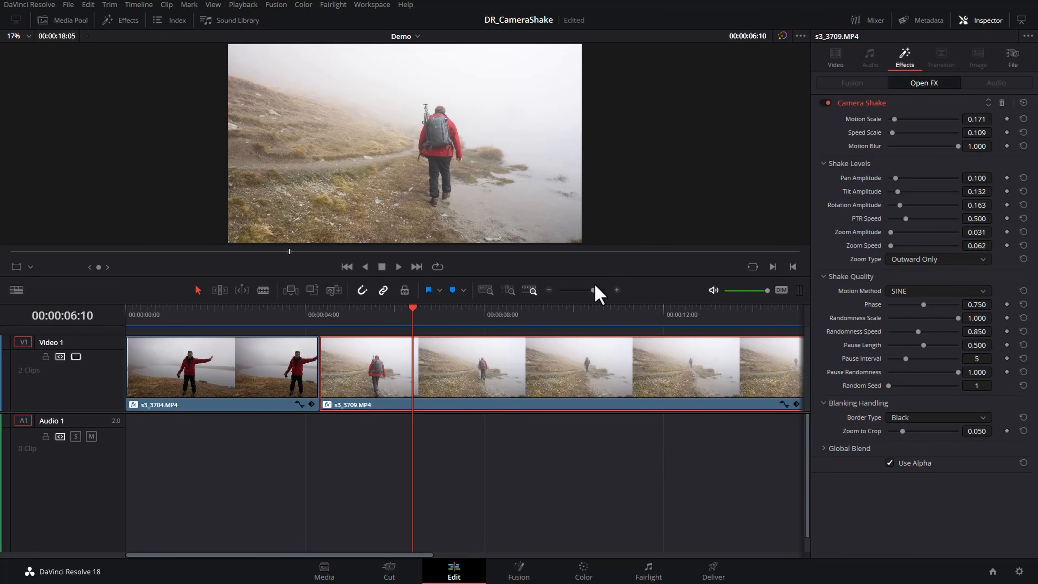
{"action": "mouse_move", "coordinate": [895, 150]}
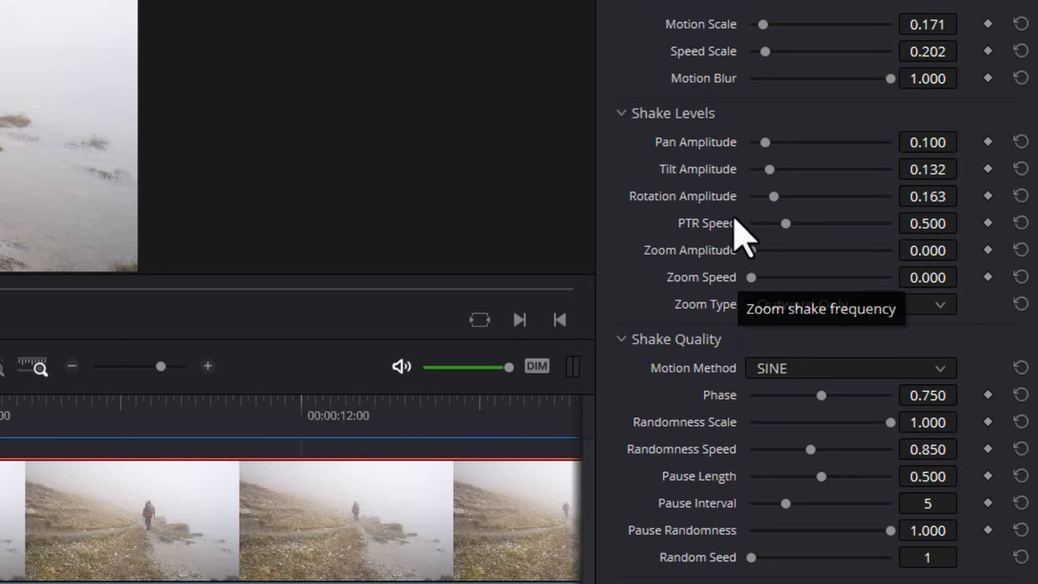
Retune the second clip: zoom off, Pan and Rotation 0.070, Tilt 0.194, Speed Scale 0.093
{"action": "left_click_drag", "start_coordinate": [775, 196], "coordinate": [761, 196]}
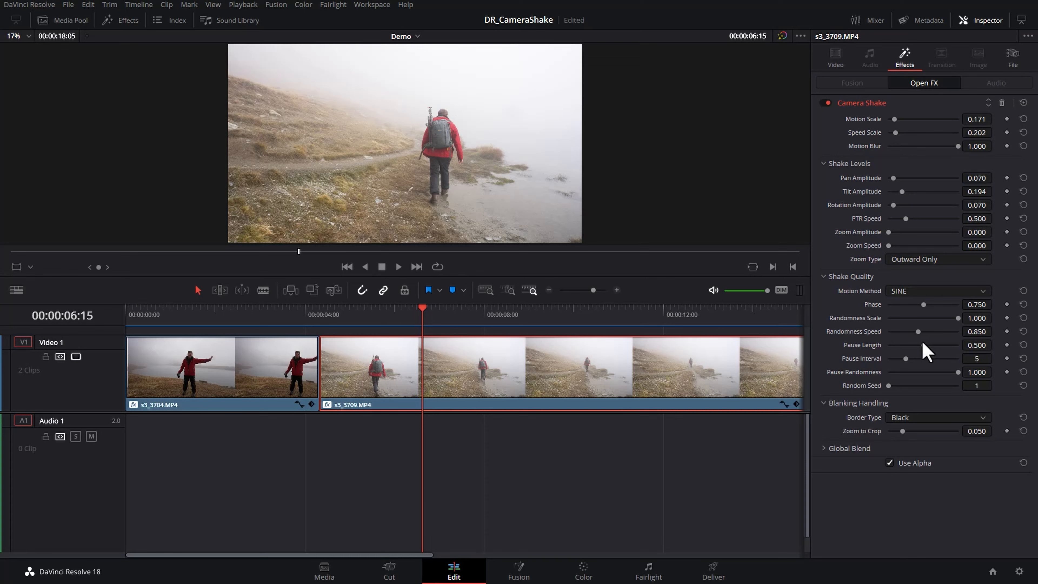
{"action": "left_click_drag", "start_coordinate": [919, 331], "coordinate": [953, 331]}
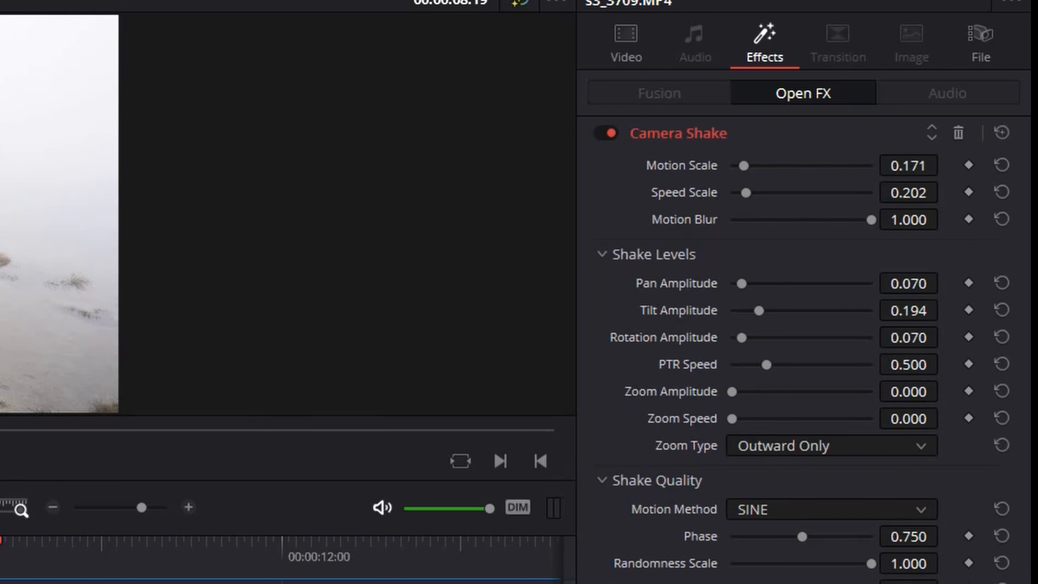
{"action": "left_click_drag", "start_coordinate": [761, 192], "coordinate": [734, 192]}
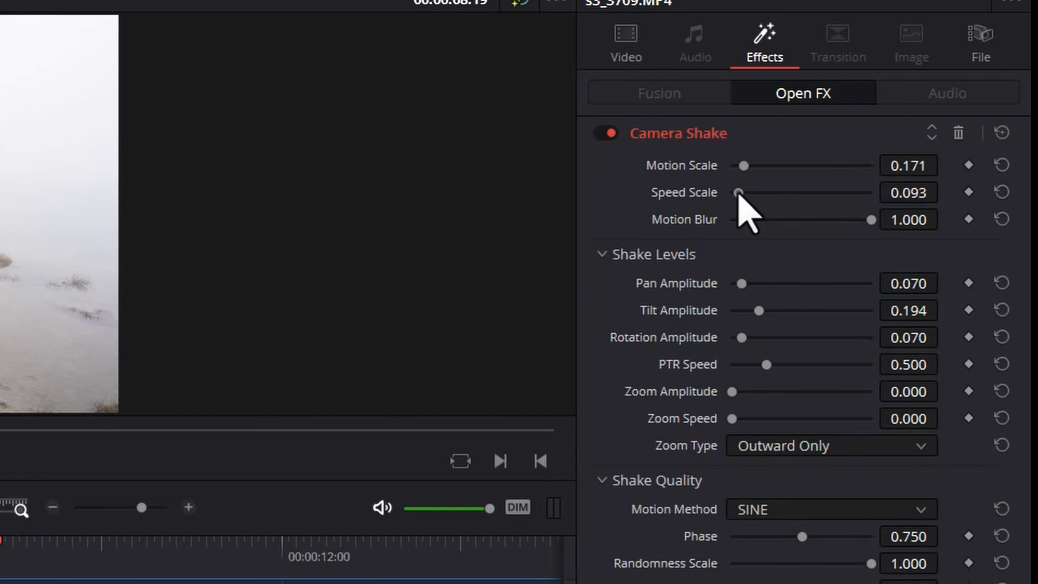